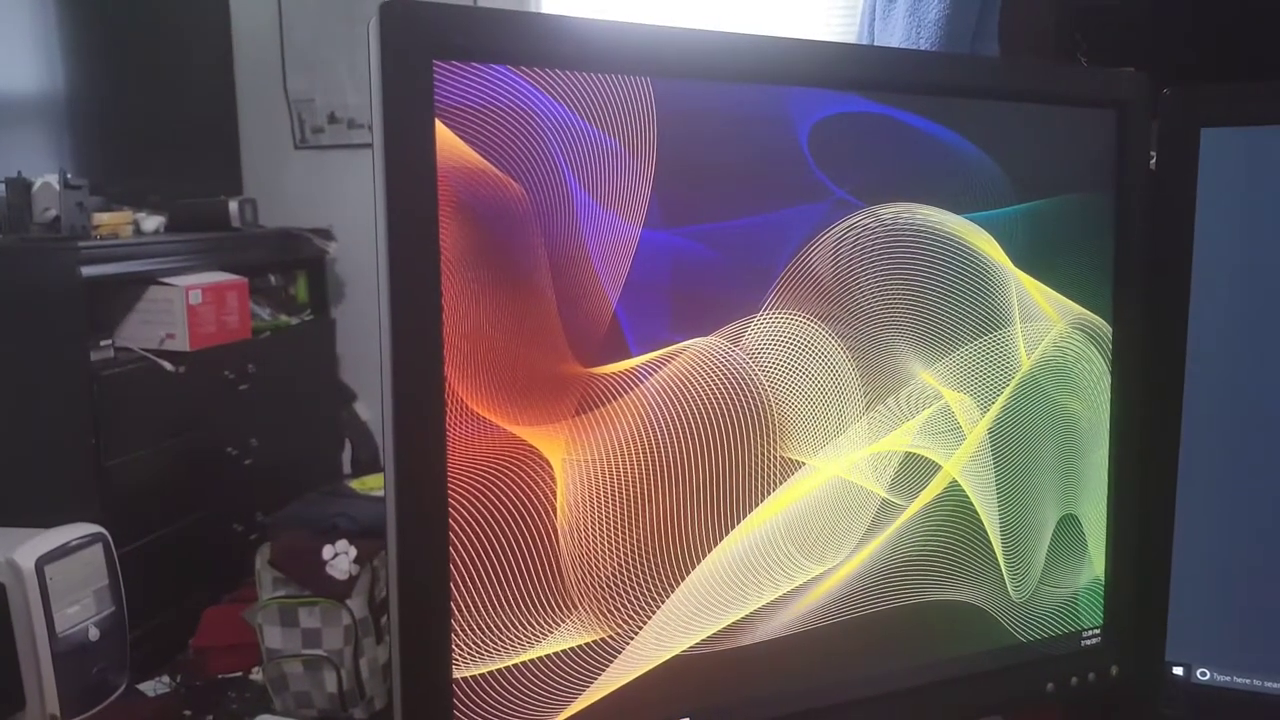
# - Show the desktop context menu's New submenu listing the item types that can be created
pyautogui.rightClick(900, 300)
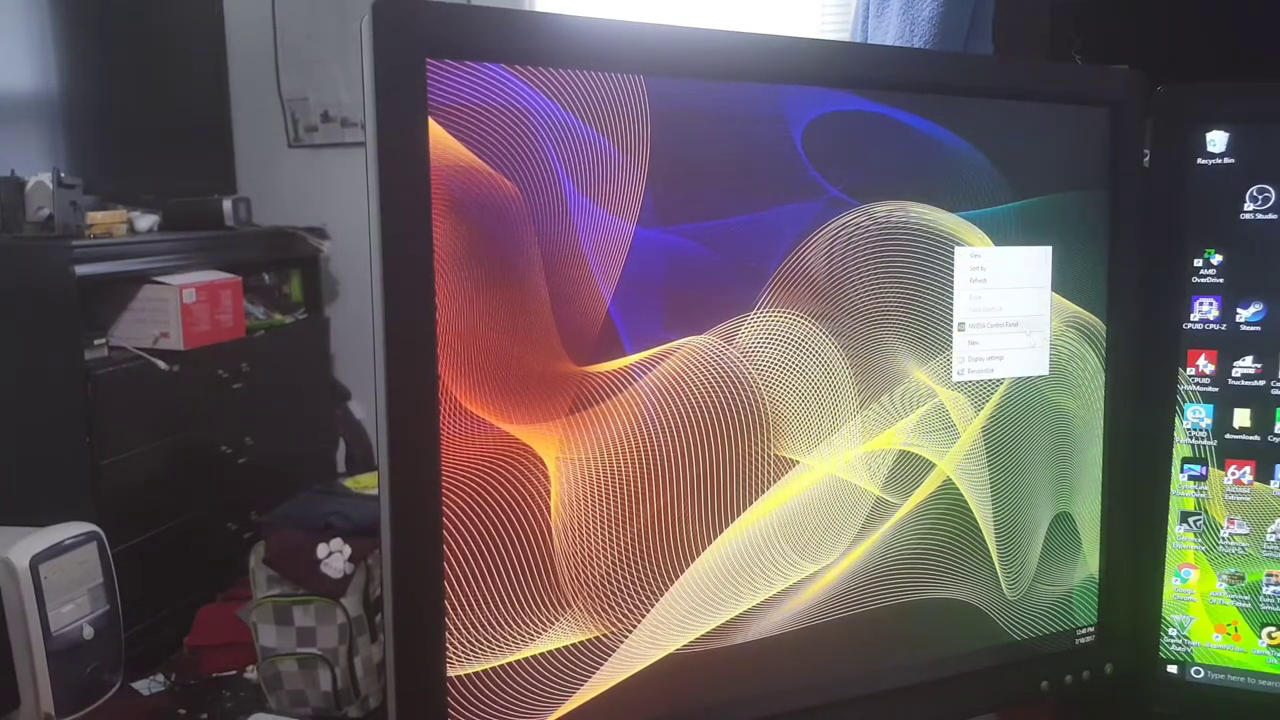
pyautogui.click(974, 342)
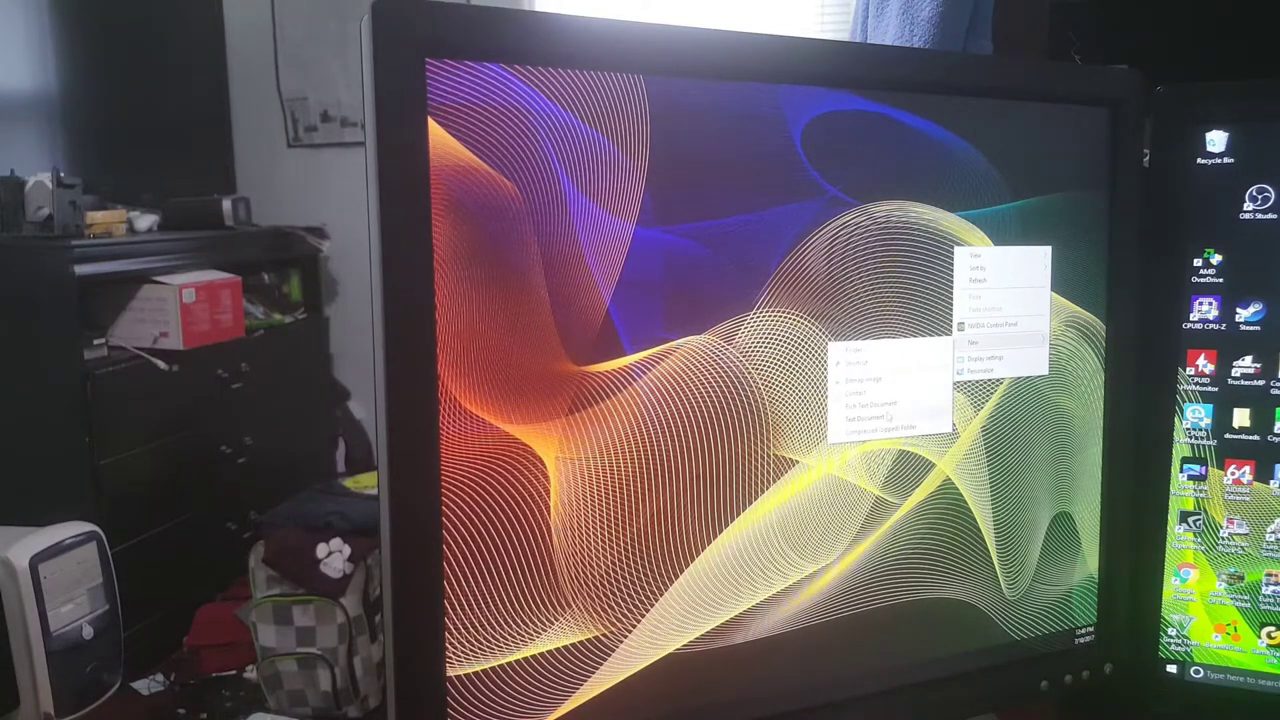